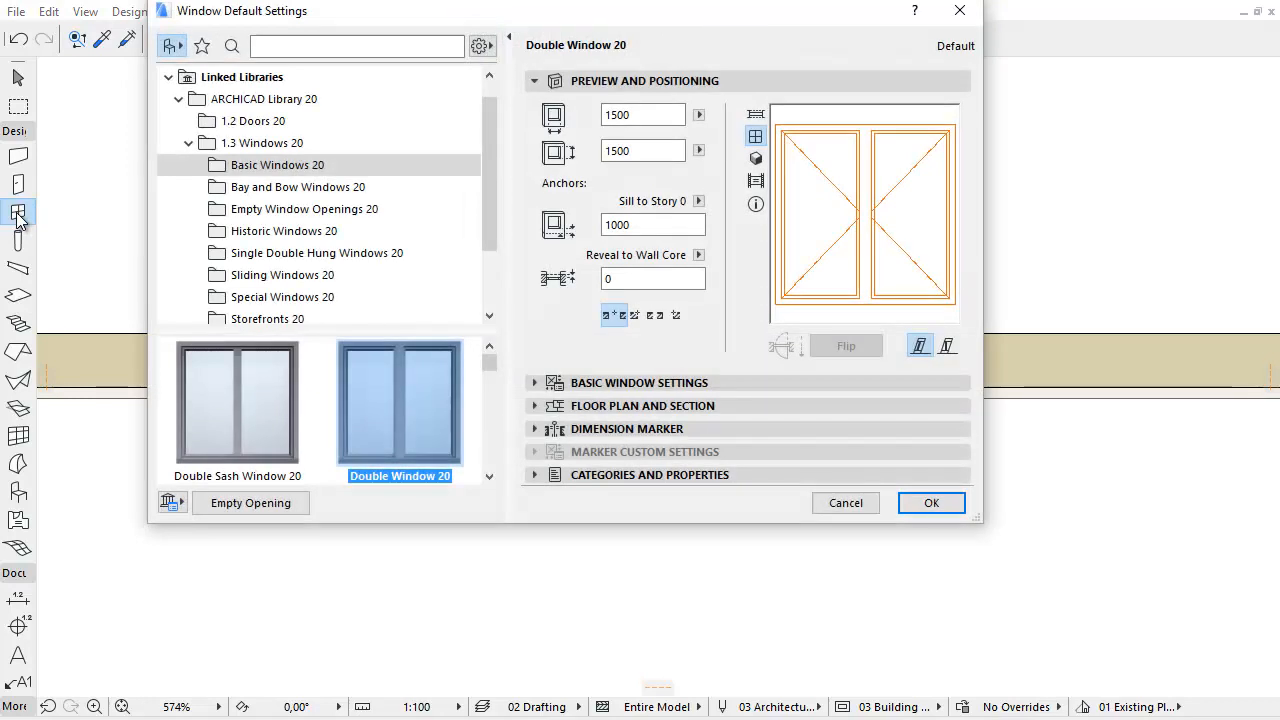
mouse_move(400, 393)
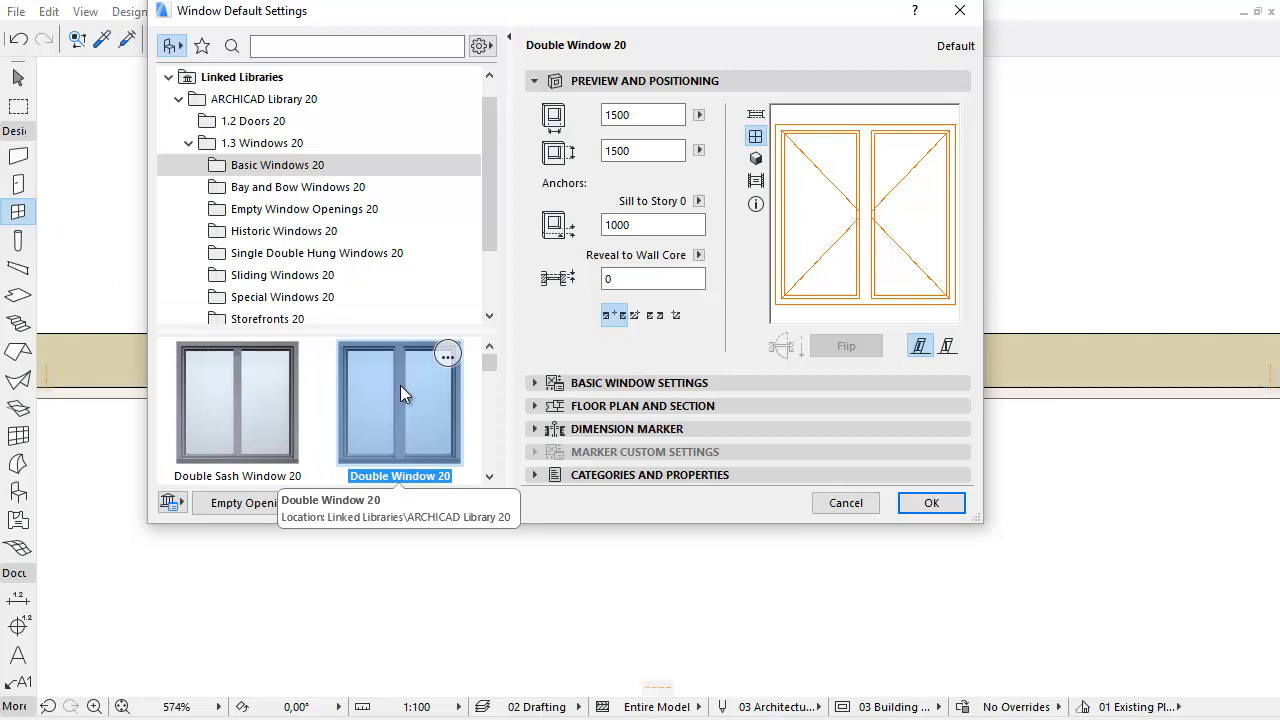
- Expand the Basic Window Settings panel for Double Window 20
click(639, 382)
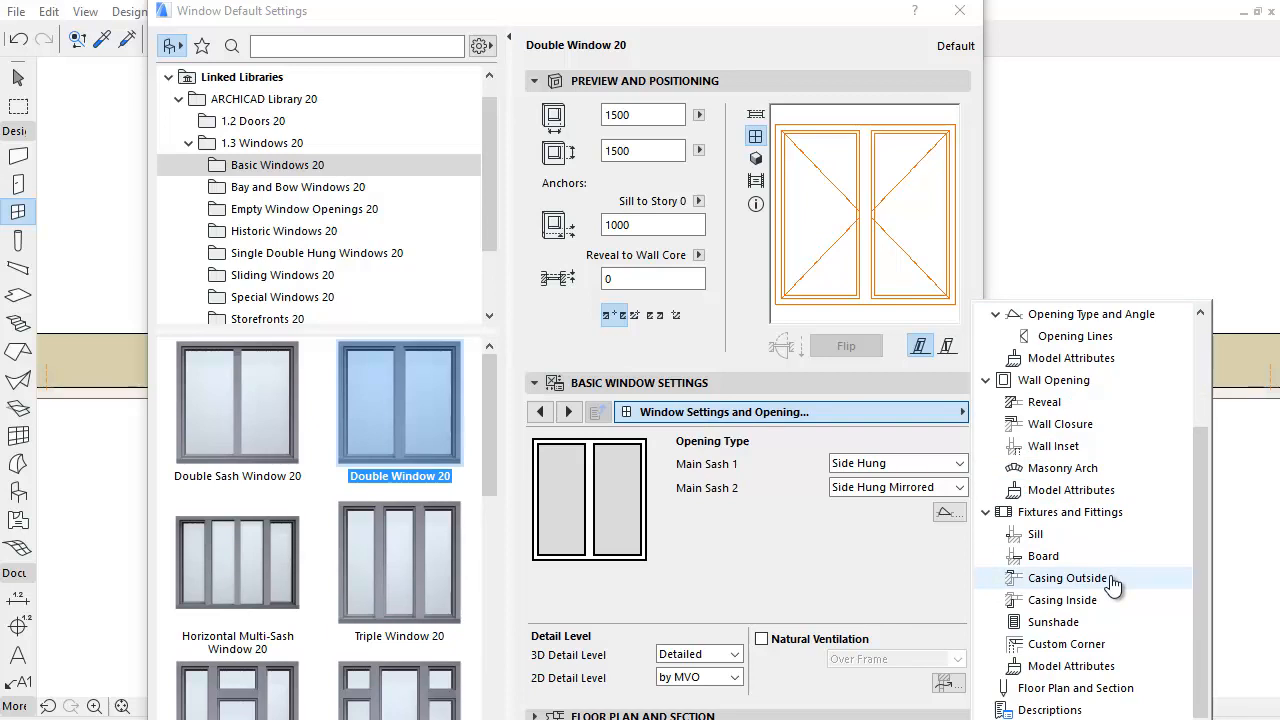
- Enable outside casing with uniform widths, outer wall cover, Complex with Overhang style and Decorative 3 profile
click(1067, 578)
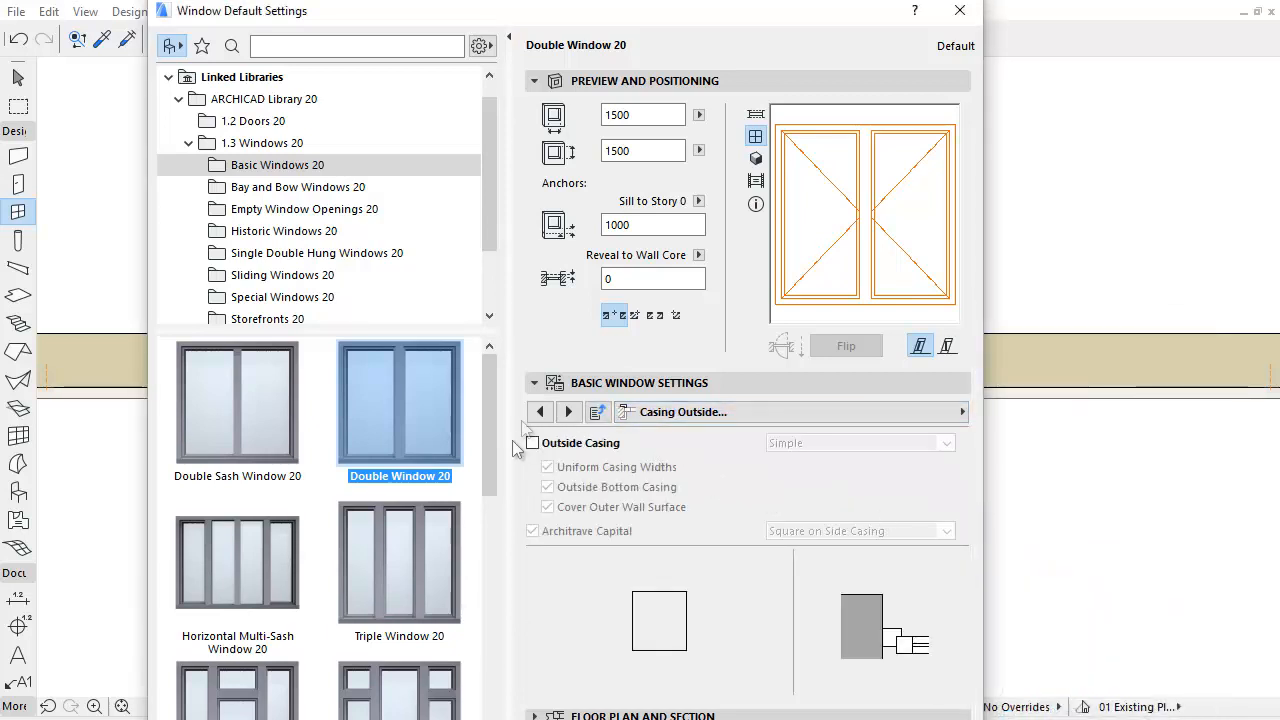
click(532, 443)
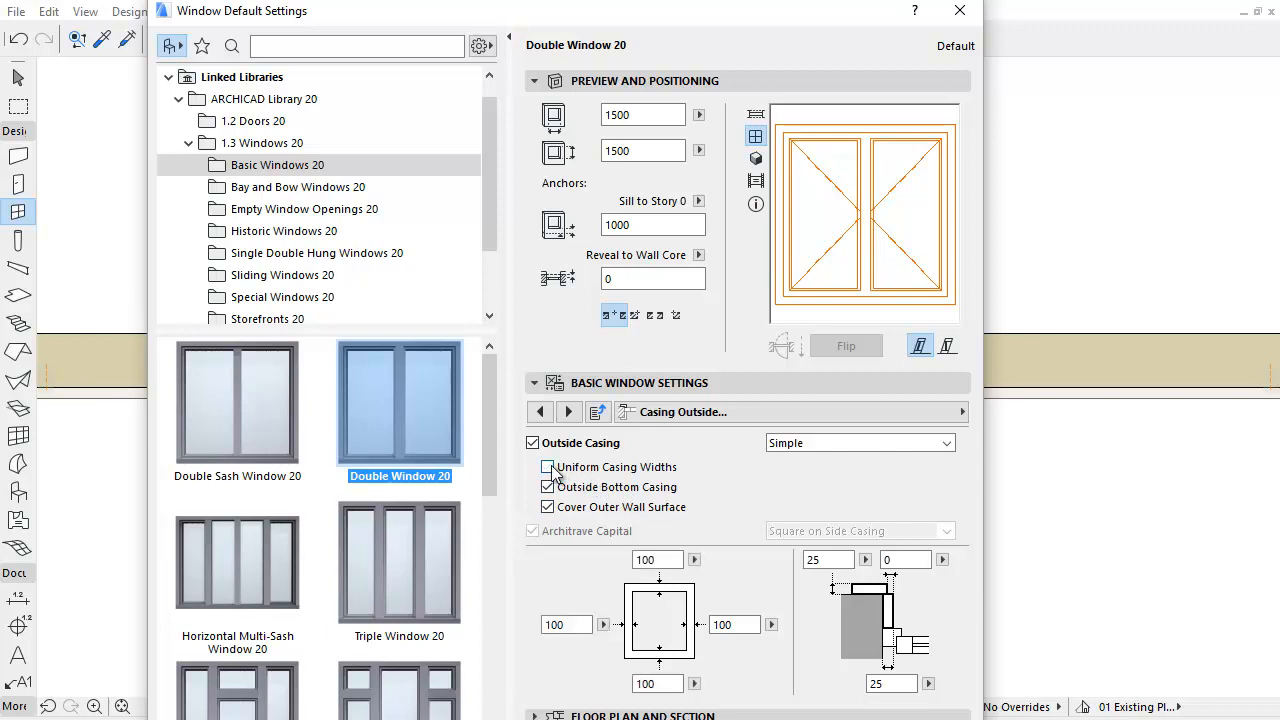
click(547, 467)
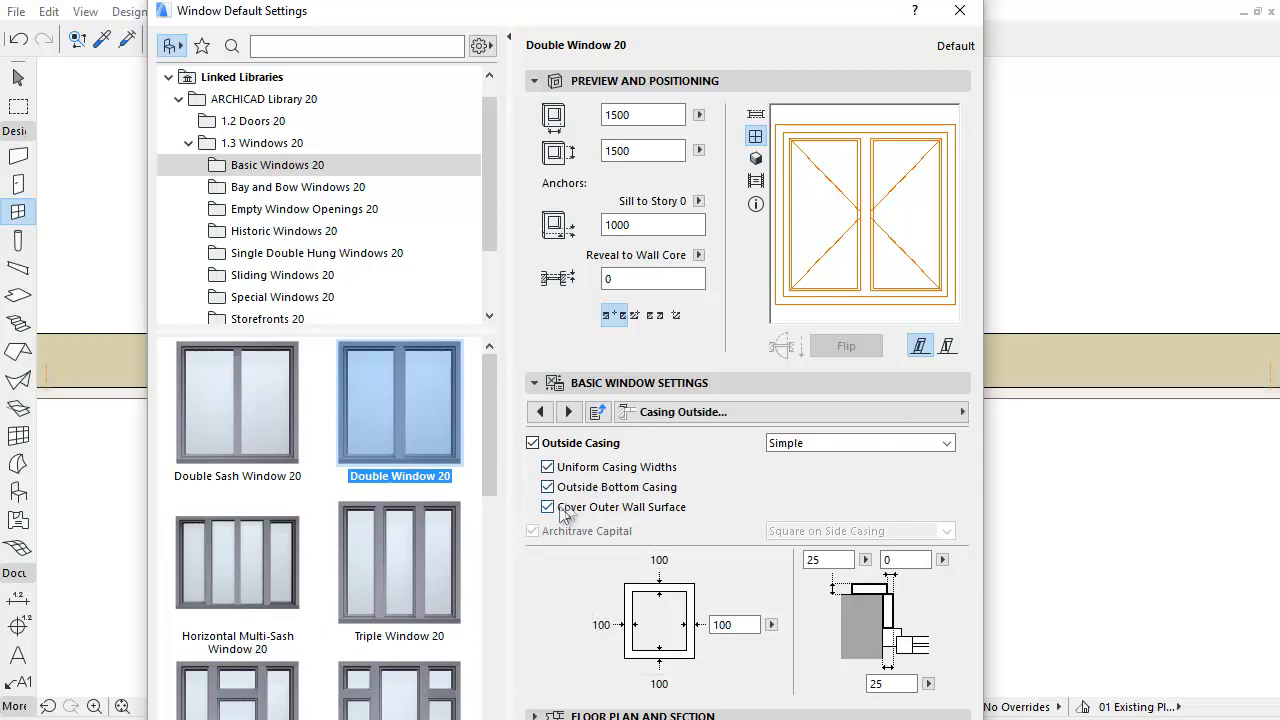
click(547, 507)
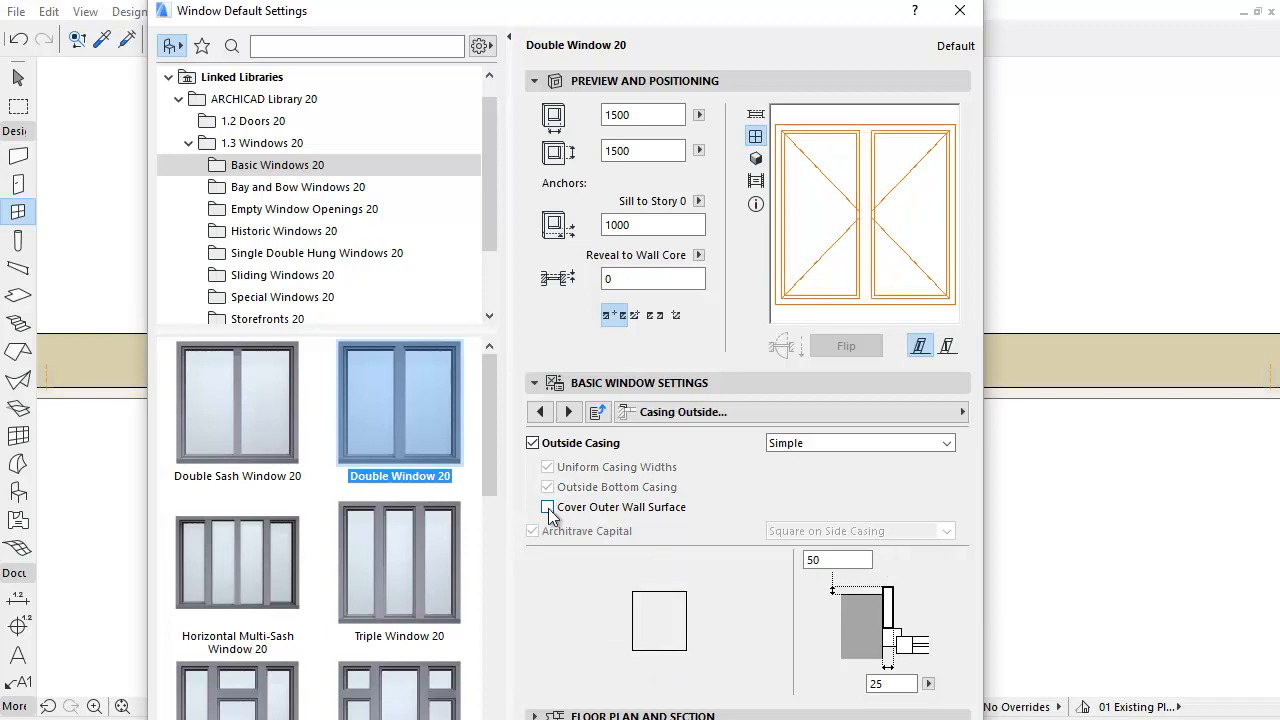
click(547, 507)
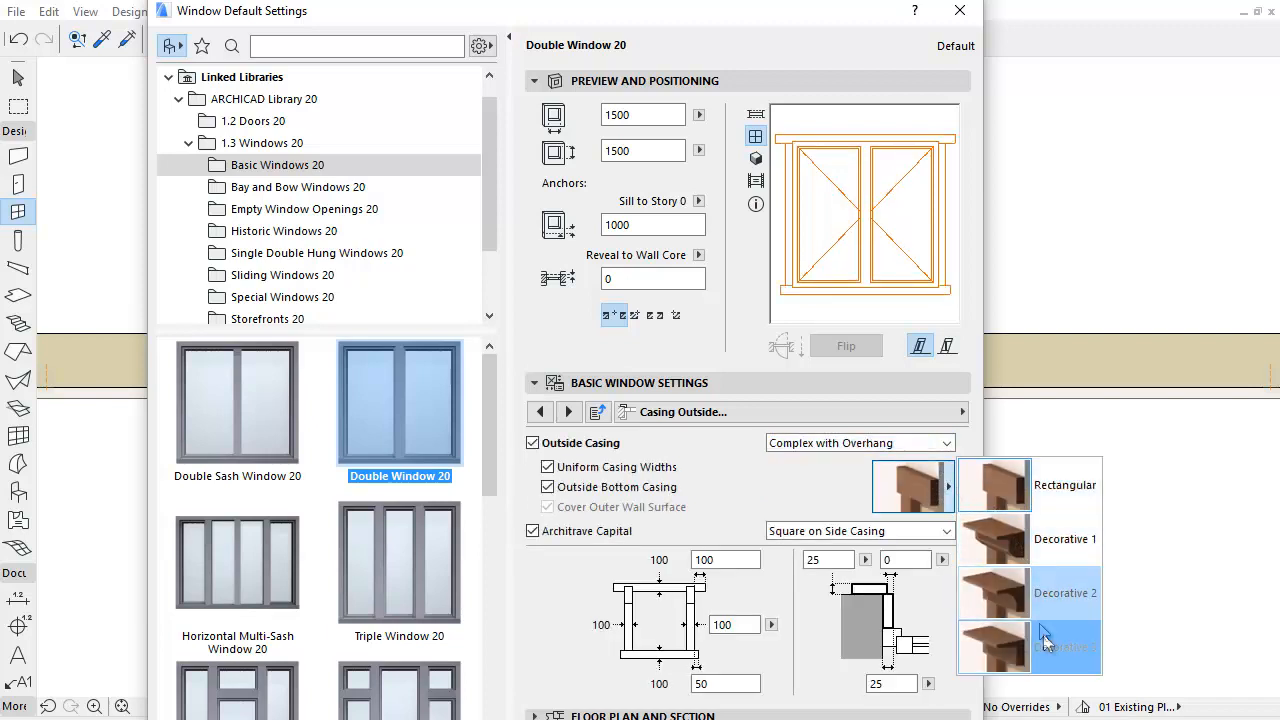
click(1065, 647)
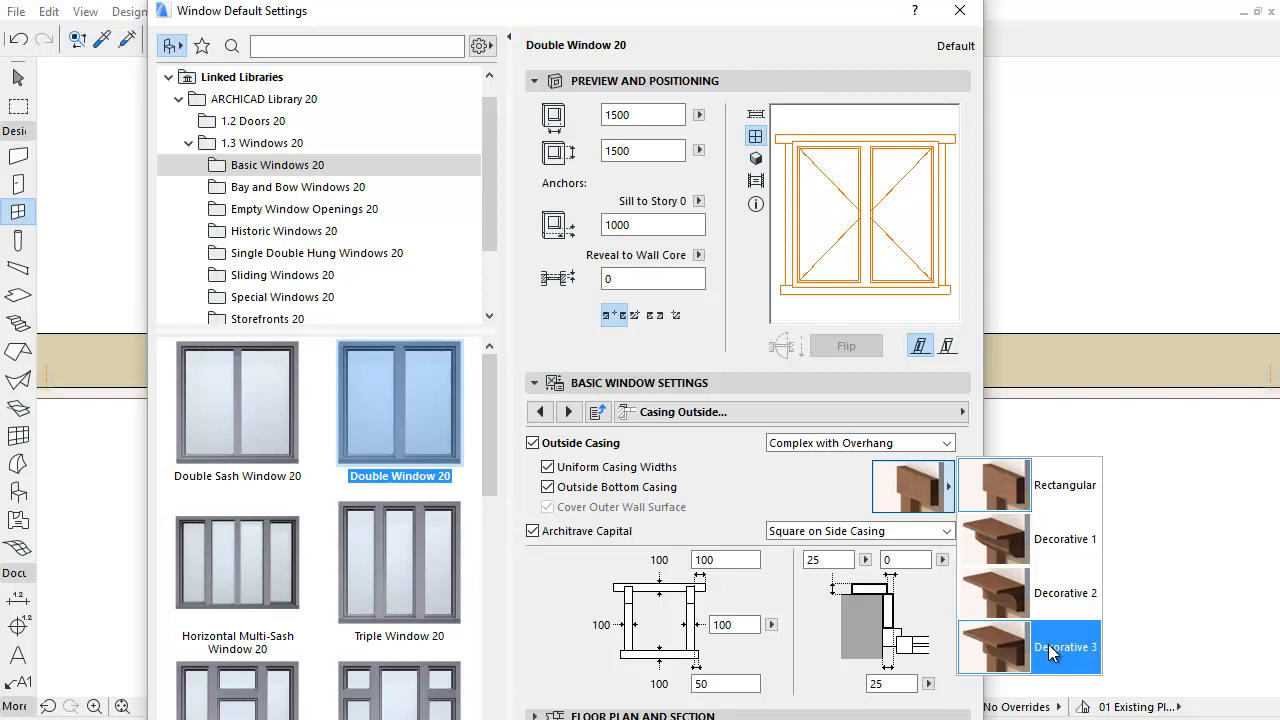
click(1055, 647)
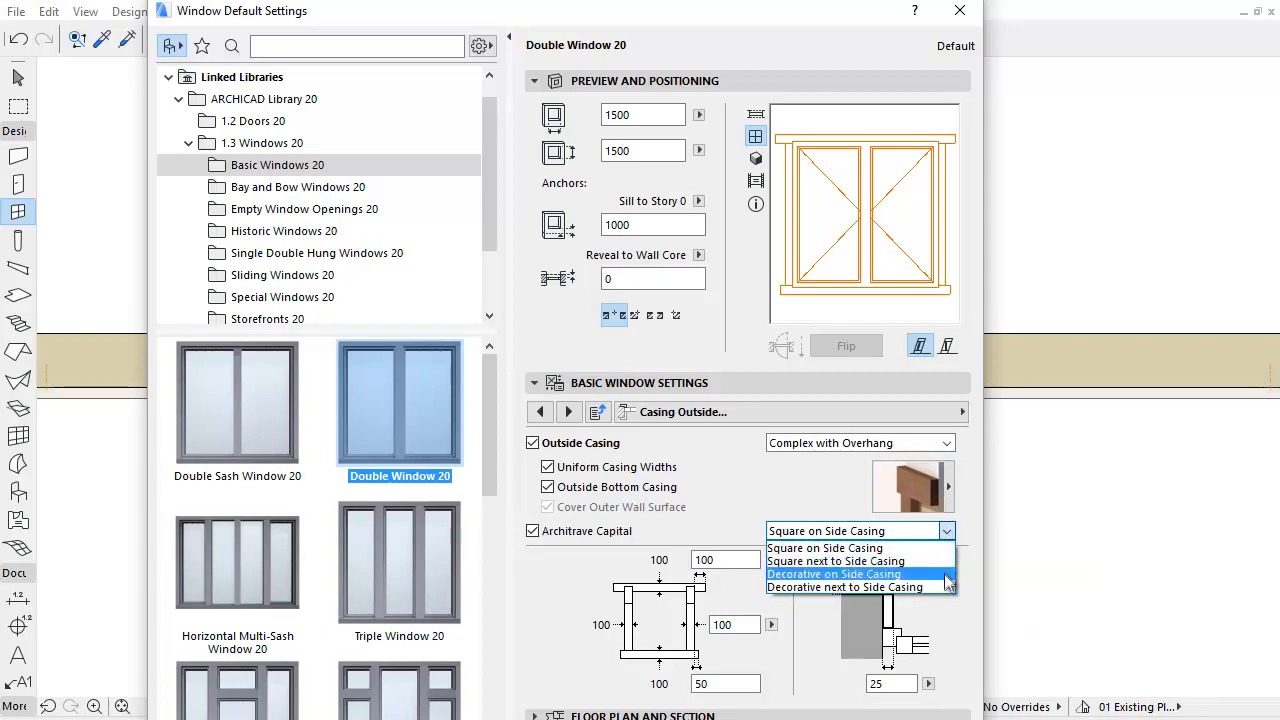
mouse_move(860, 587)
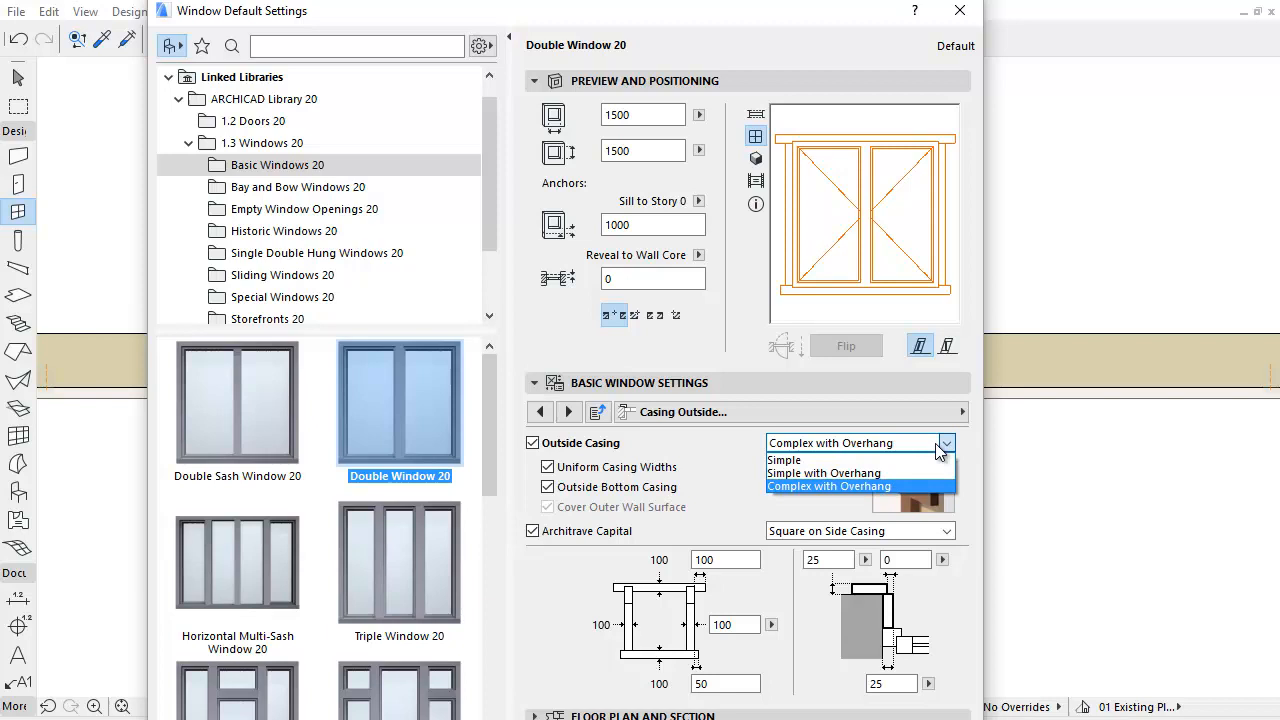
- Switch outside casing to Simple, toggling Outside Bottom Casing off and back on
click(784, 459)
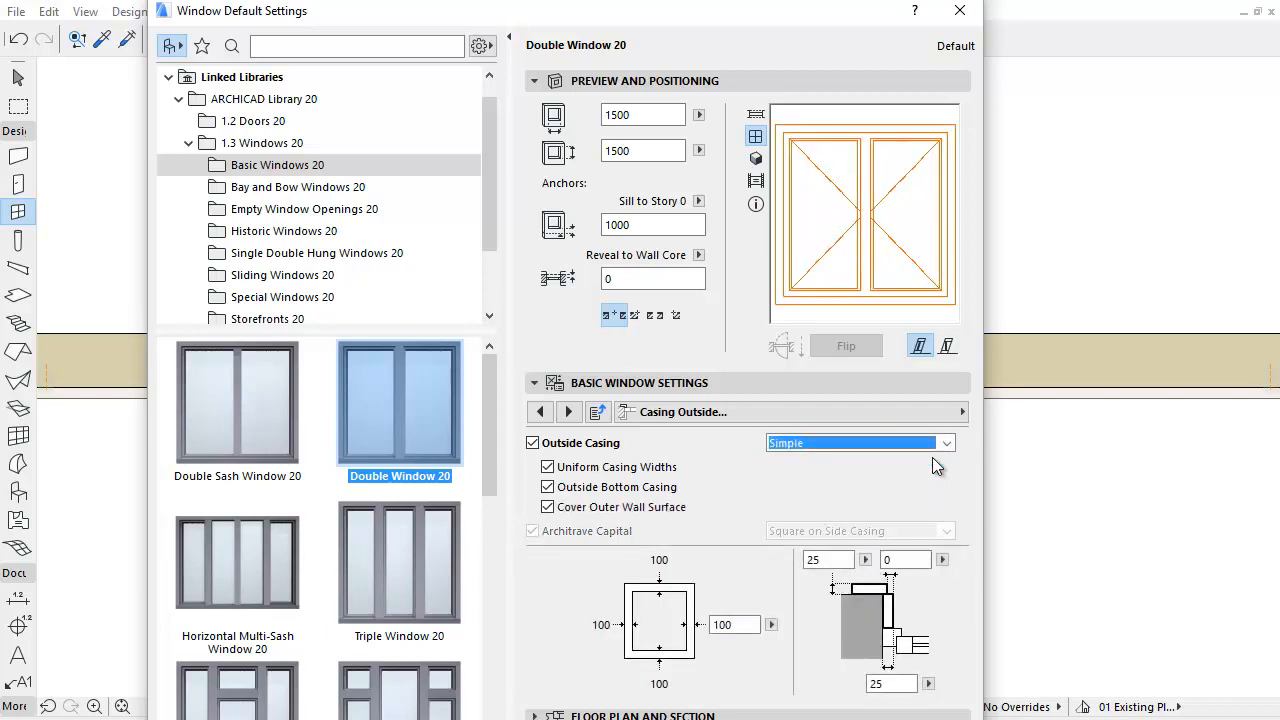
click(547, 487)
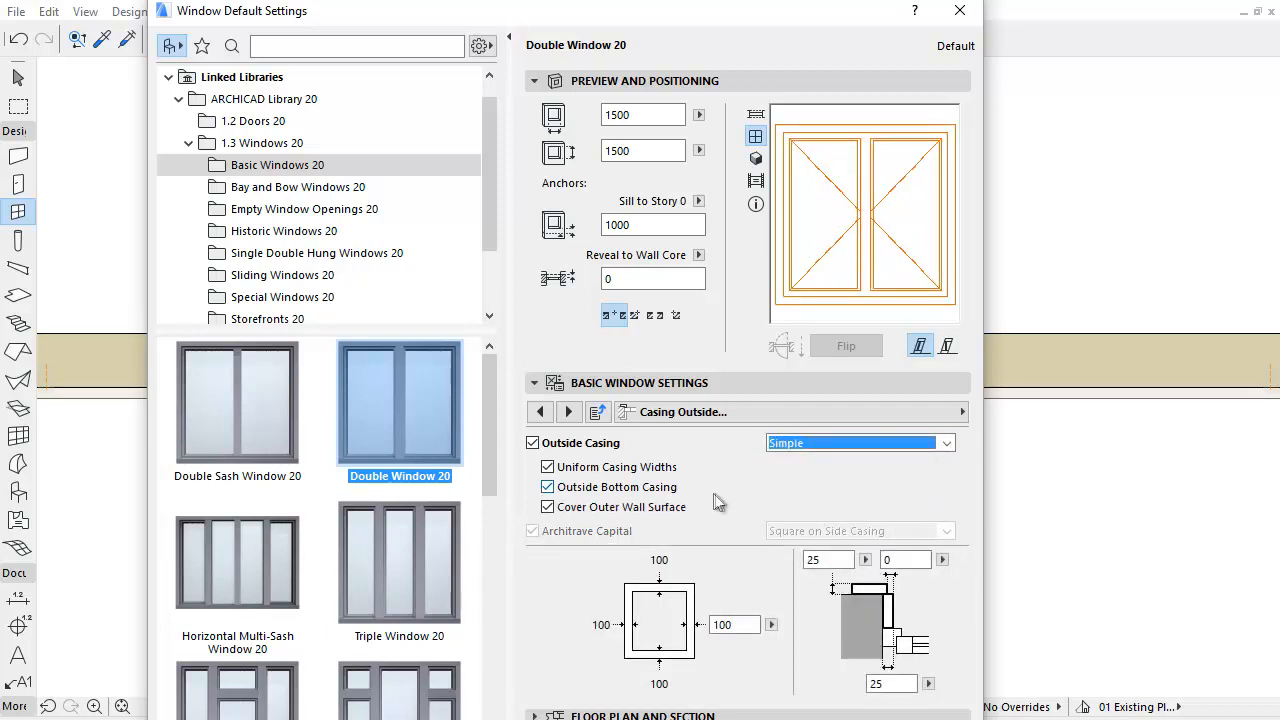
click(547, 487)
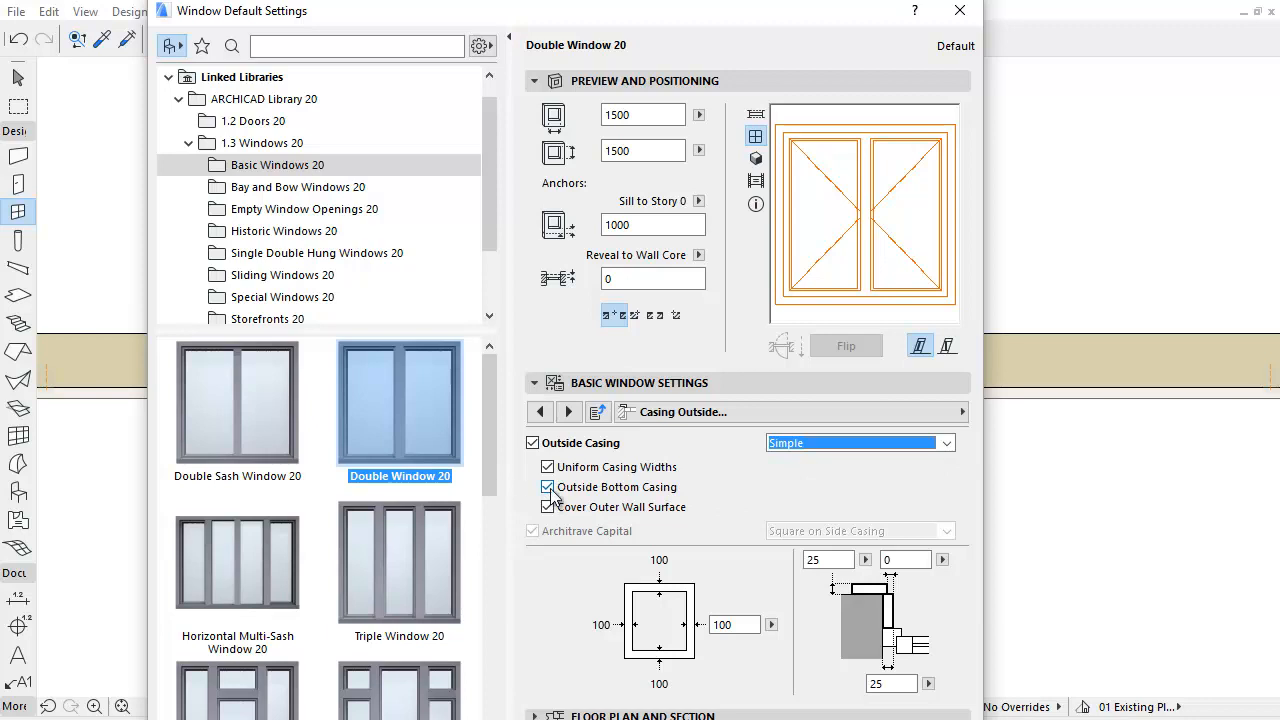
click(547, 487)
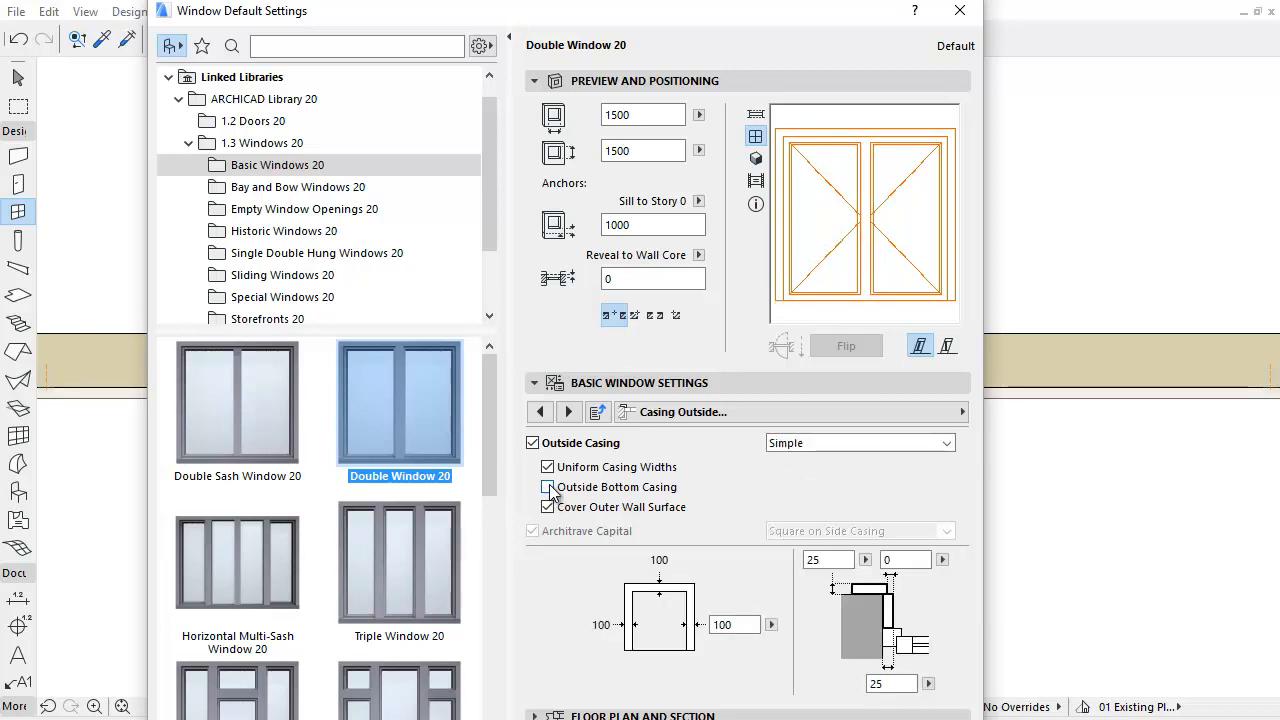
click(547, 487)
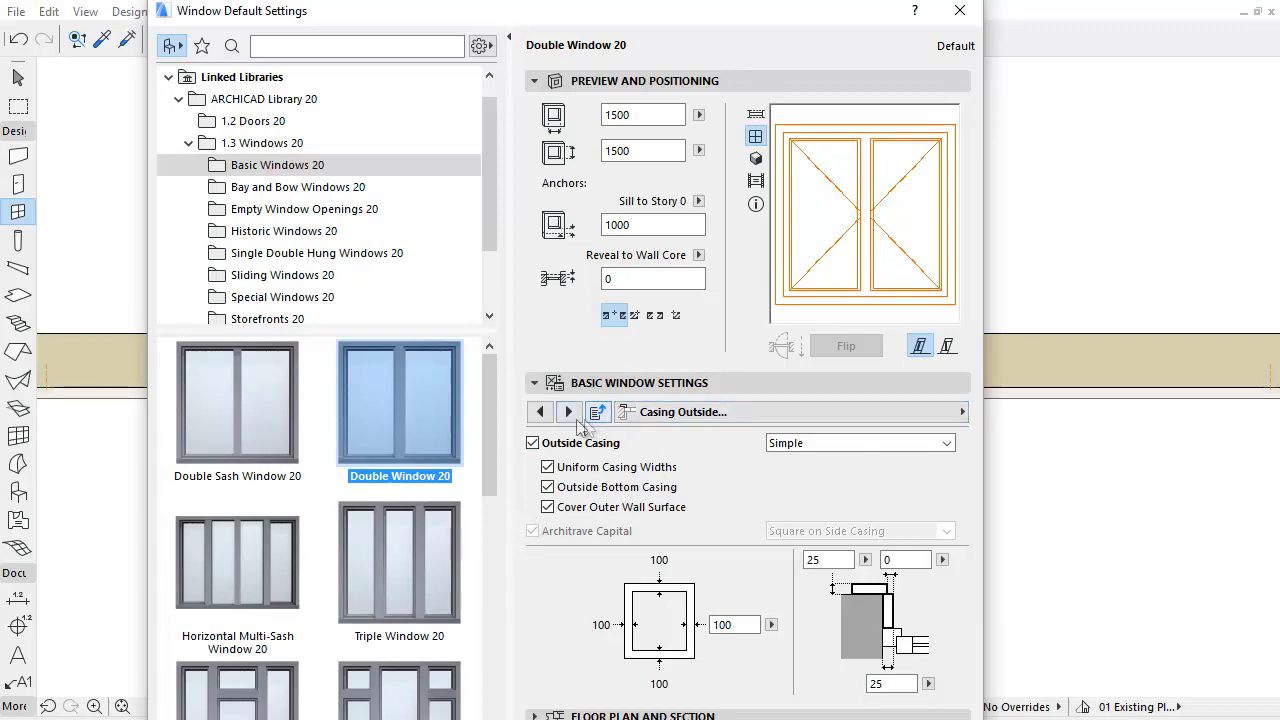
- Turn on inside casing, try Simple with Overhang, settle on Simple covering the inner wall
click(568, 411)
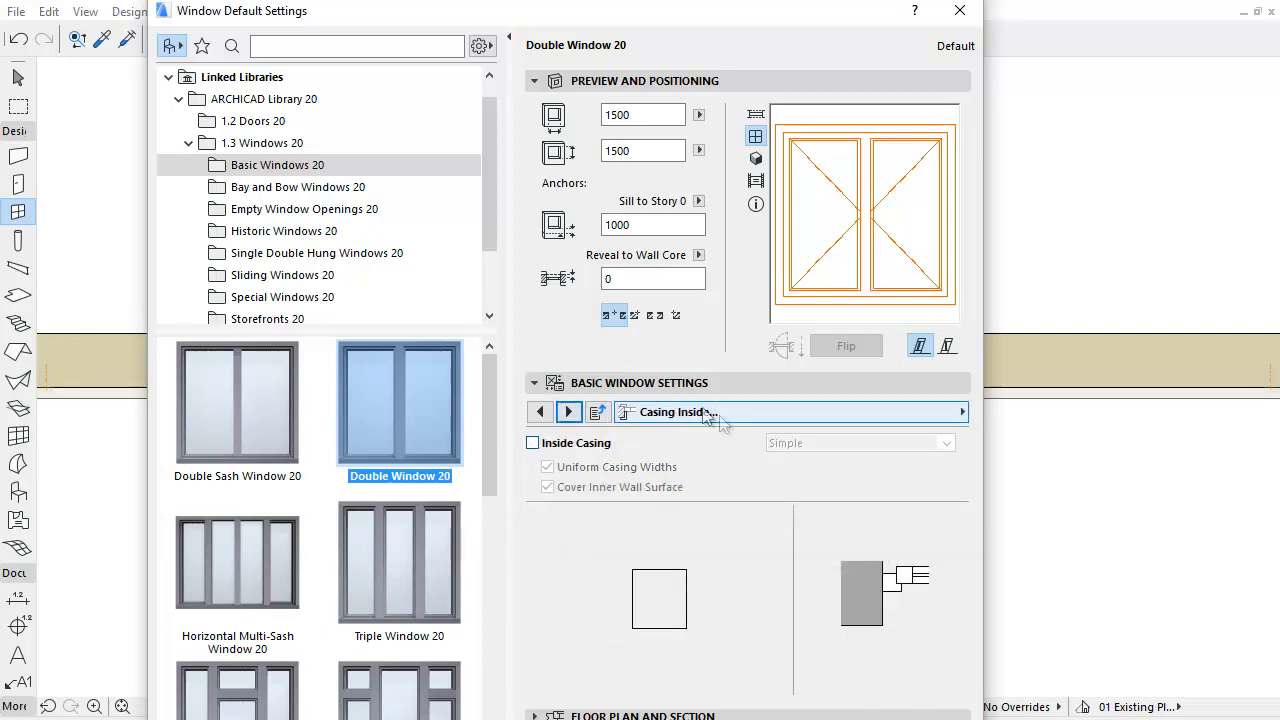
click(532, 443)
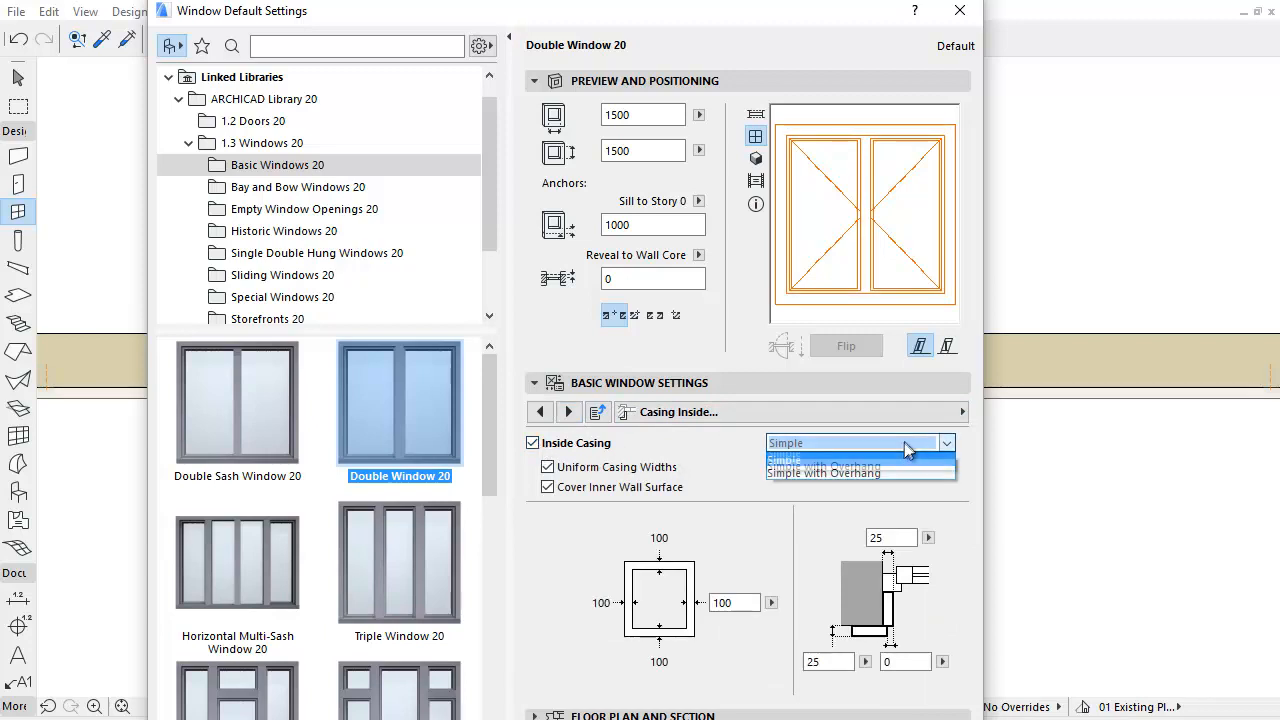
click(822, 472)
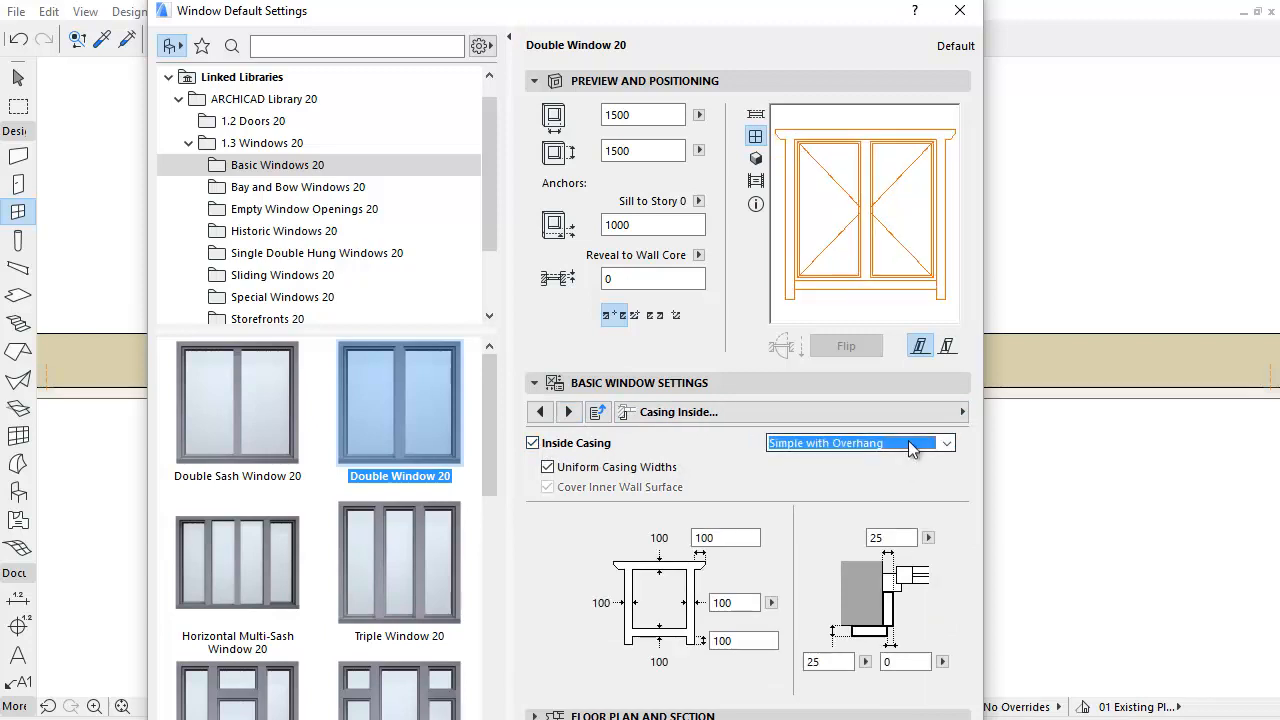
click(857, 442)
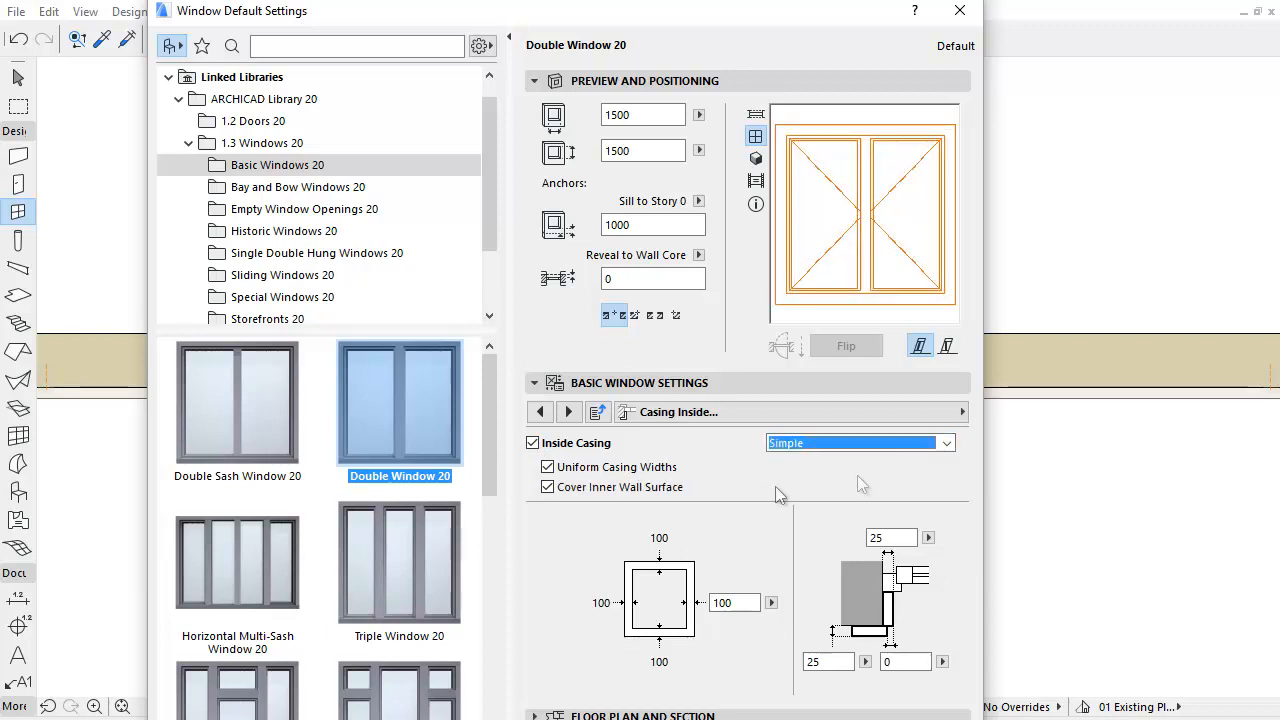
click(547, 487)
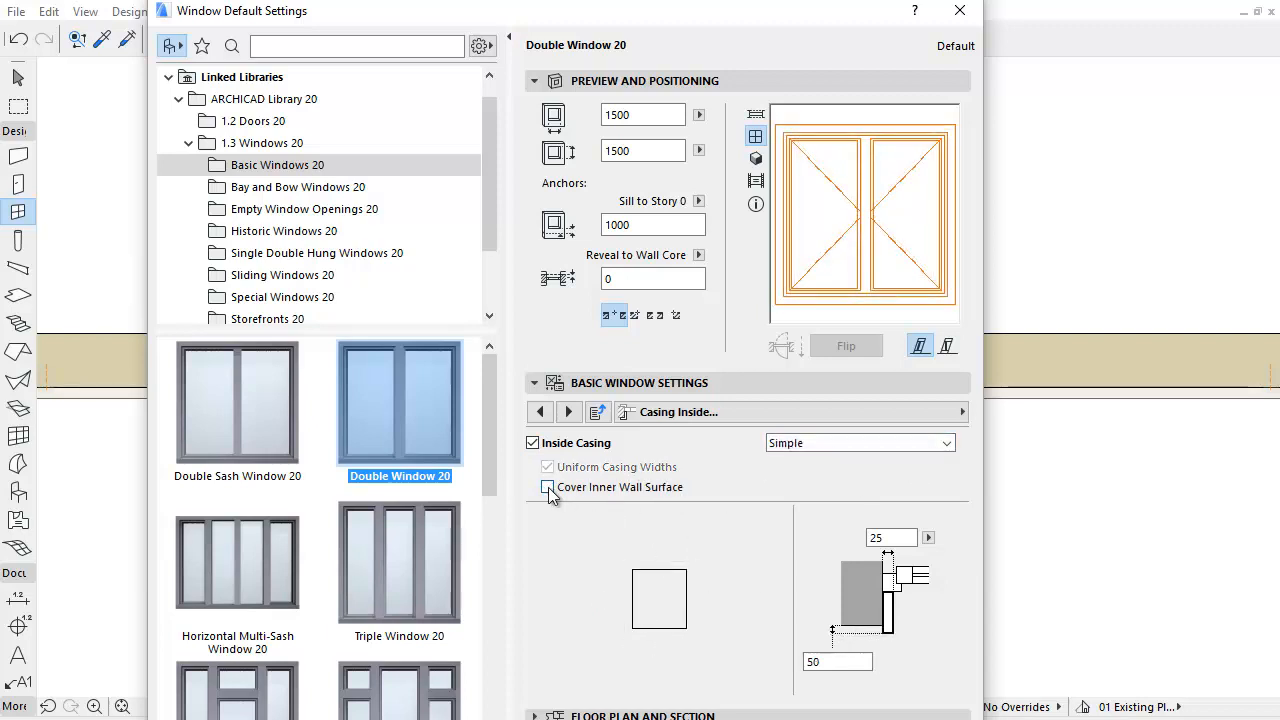
click(547, 487)
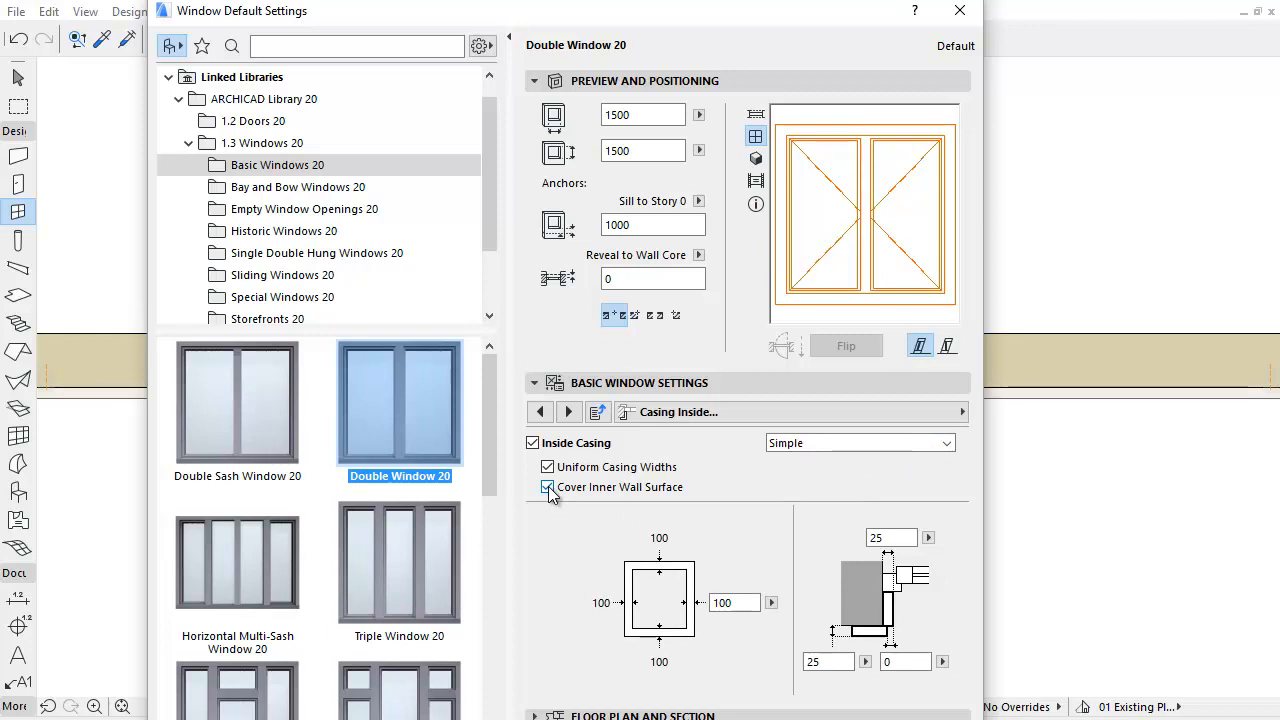
click(547, 487)
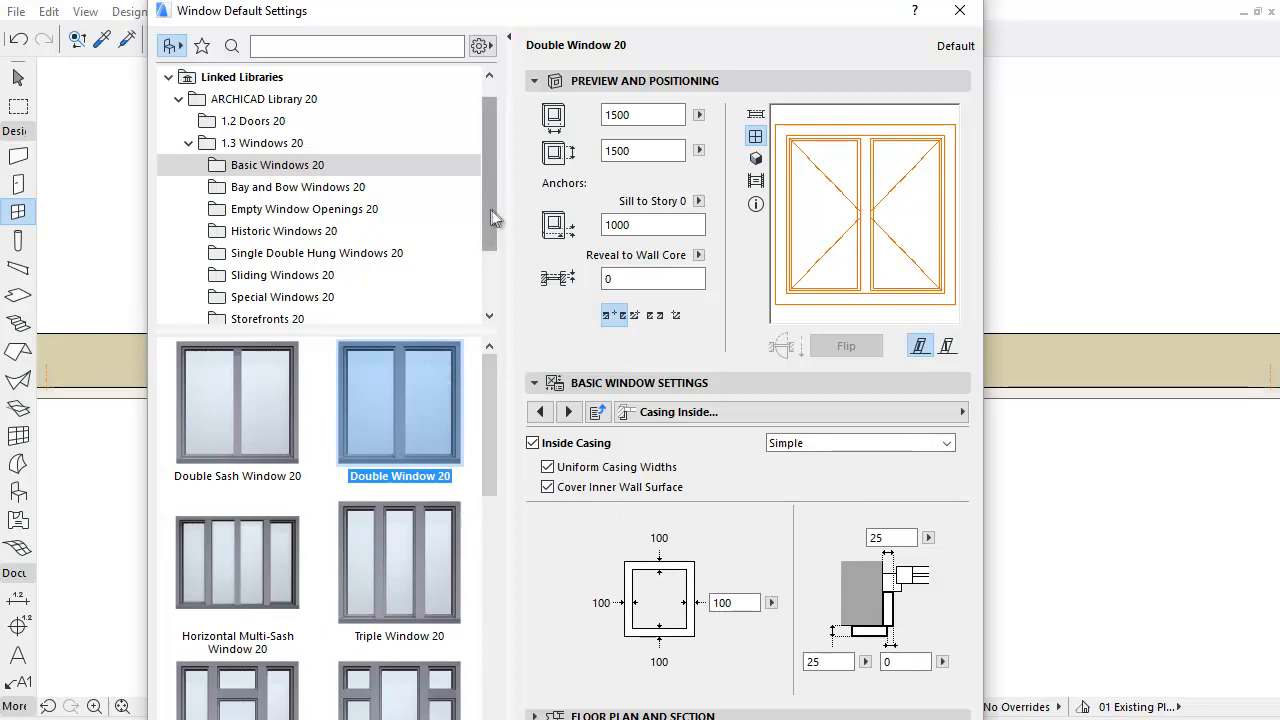
- Select Arch Top Window 20 from the Special Windows 20 library folder
click(283, 231)
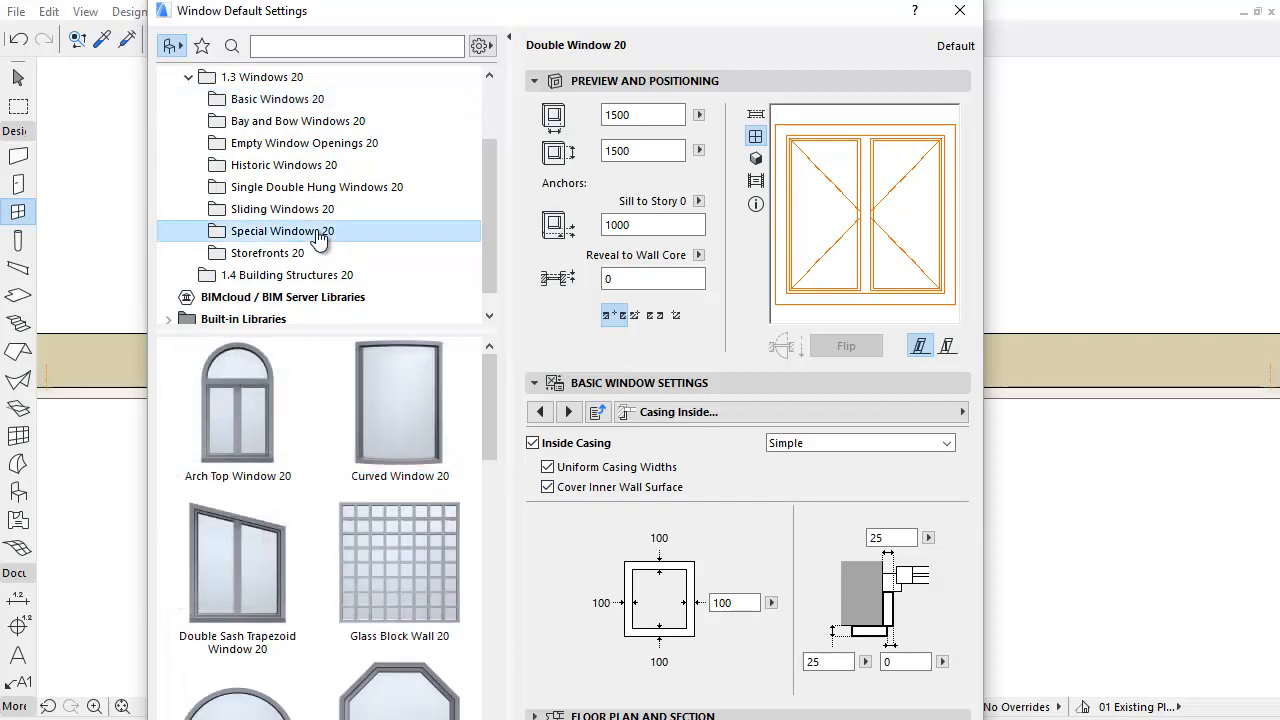
click(237, 403)
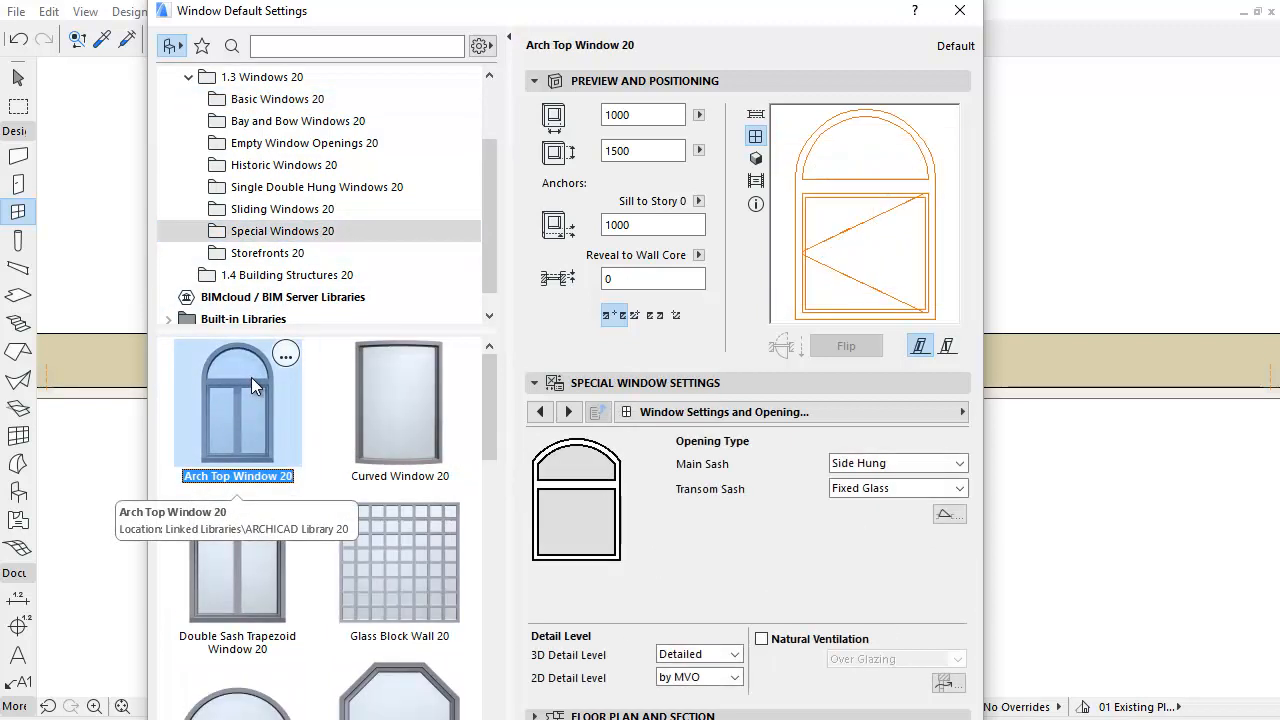
mouse_move(680, 423)
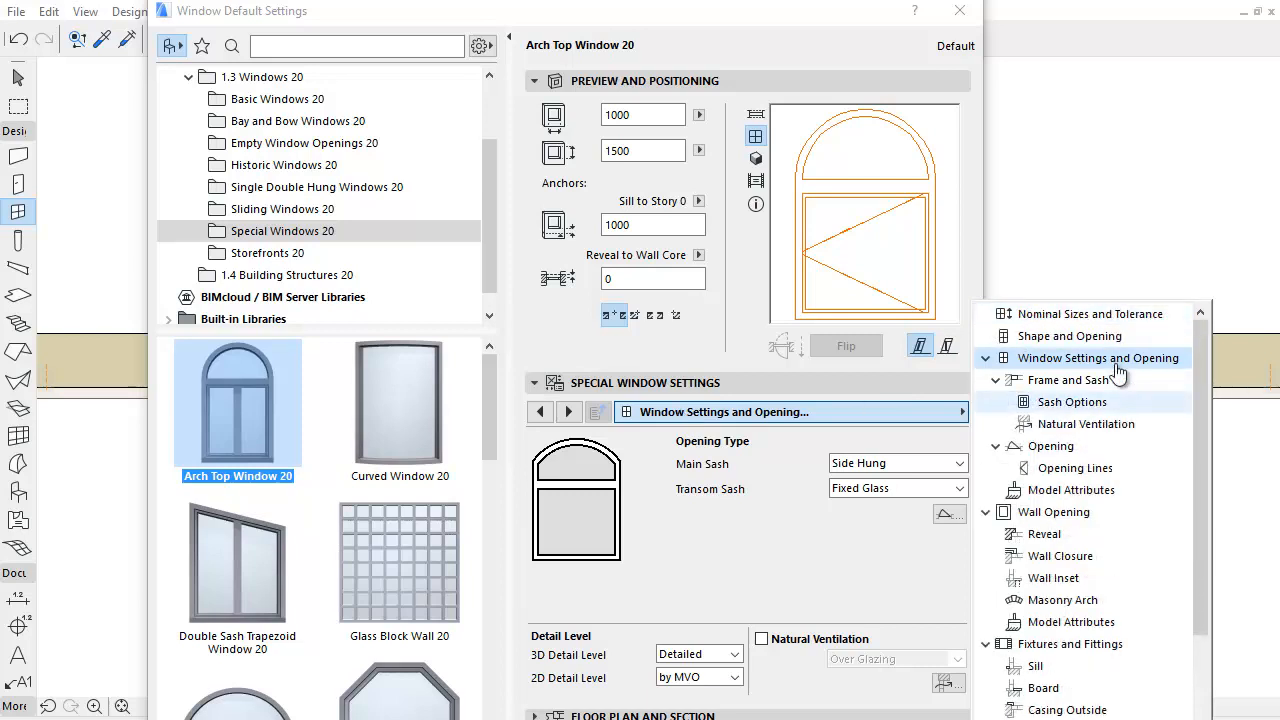
- On Shape and Opening, uncheck Semicircular Arch Top to unlock transom heights 600 and 1050
click(1071, 336)
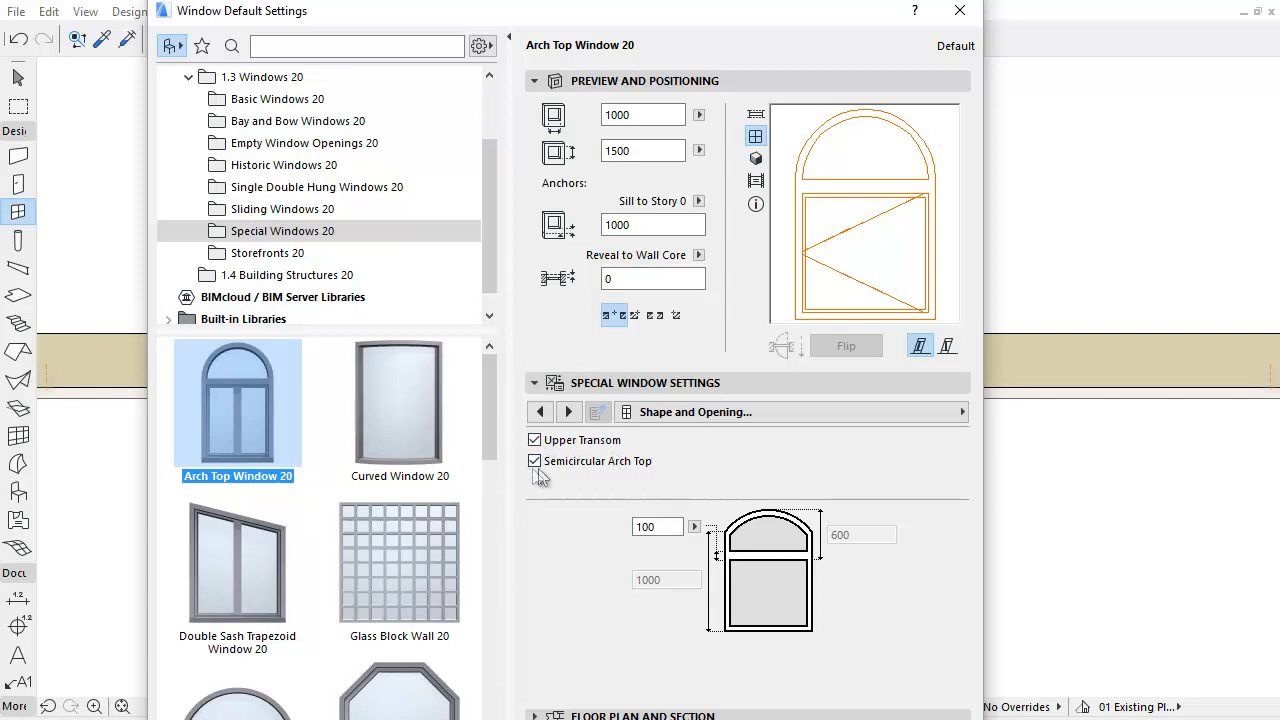
click(534, 461)
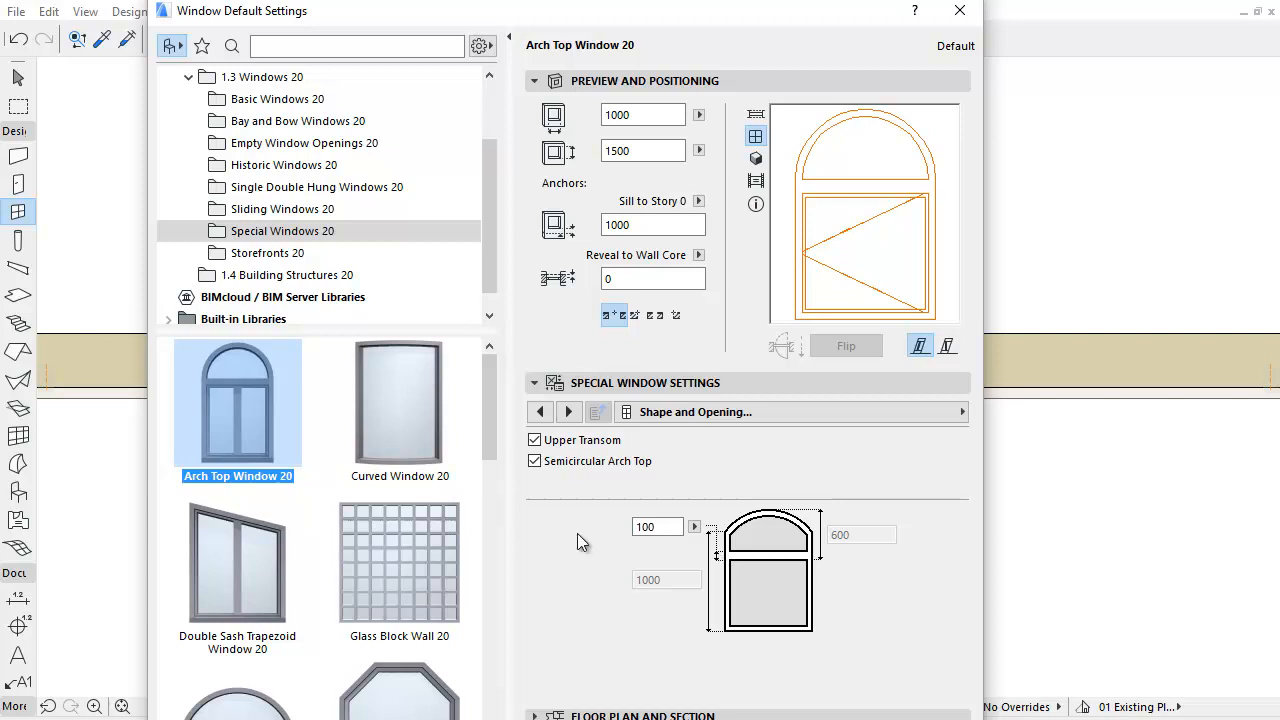
click(534, 461)
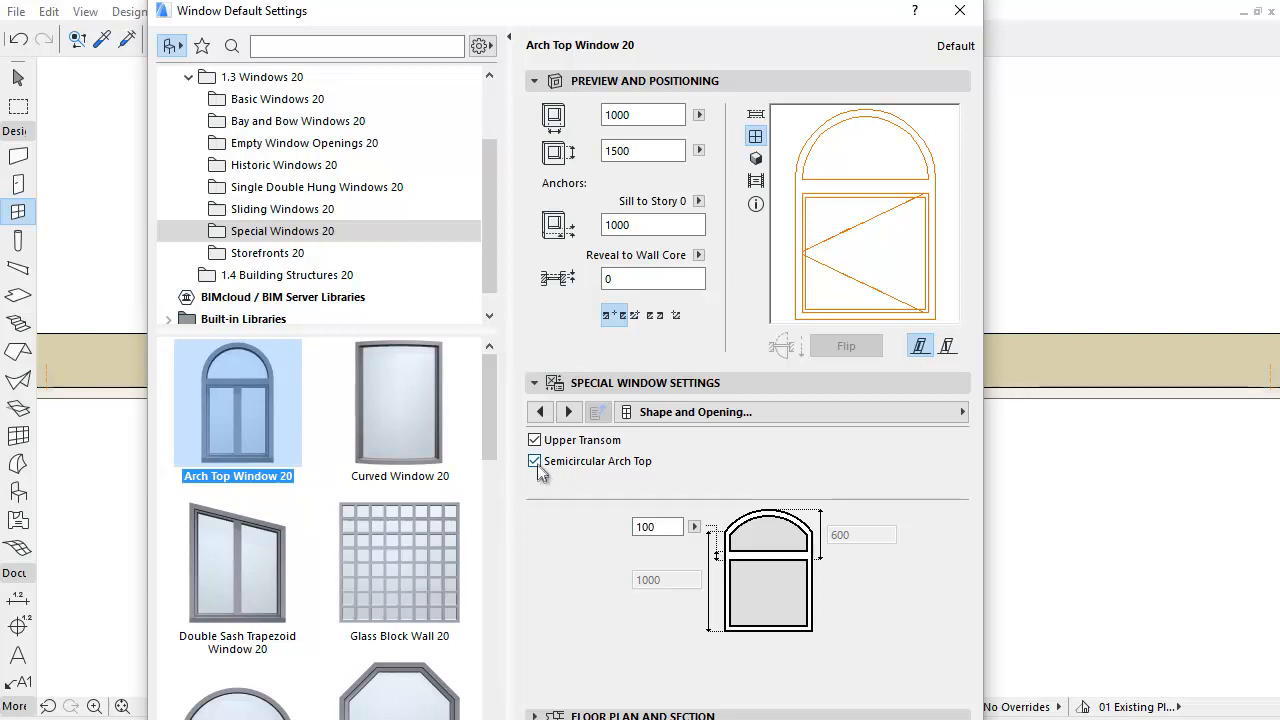
click(534, 461)
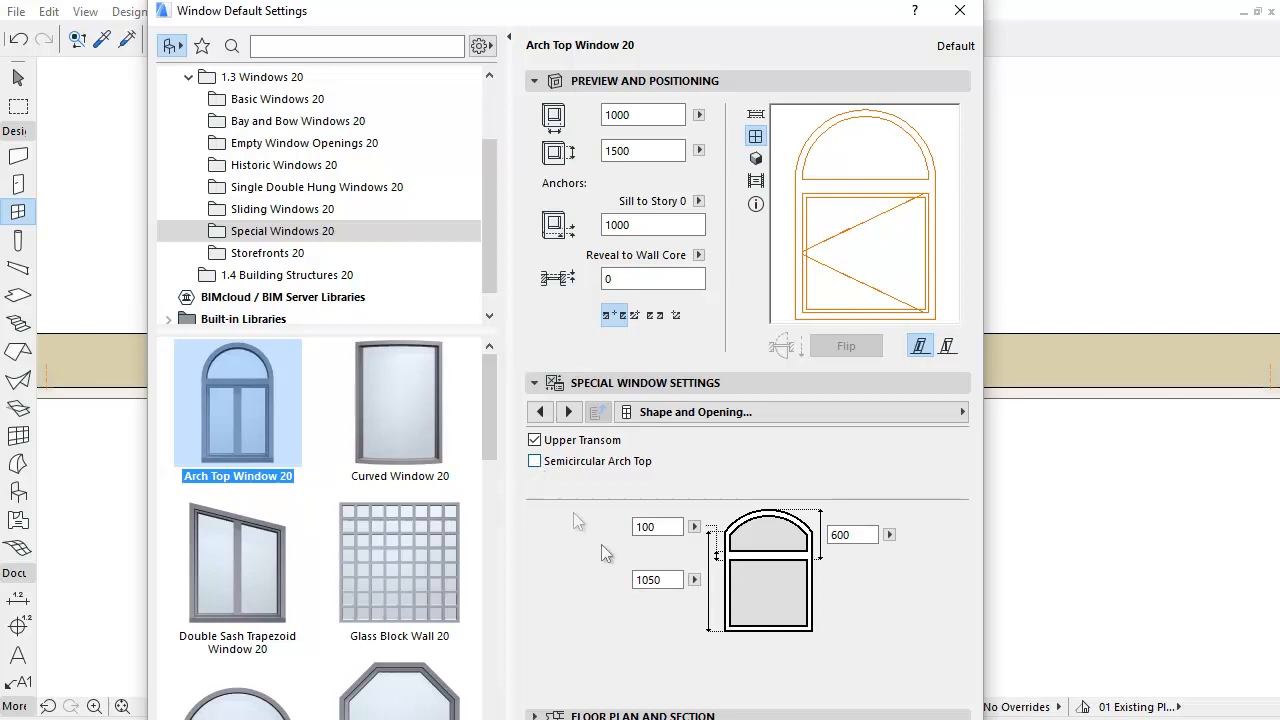
mouse_move(657, 580)
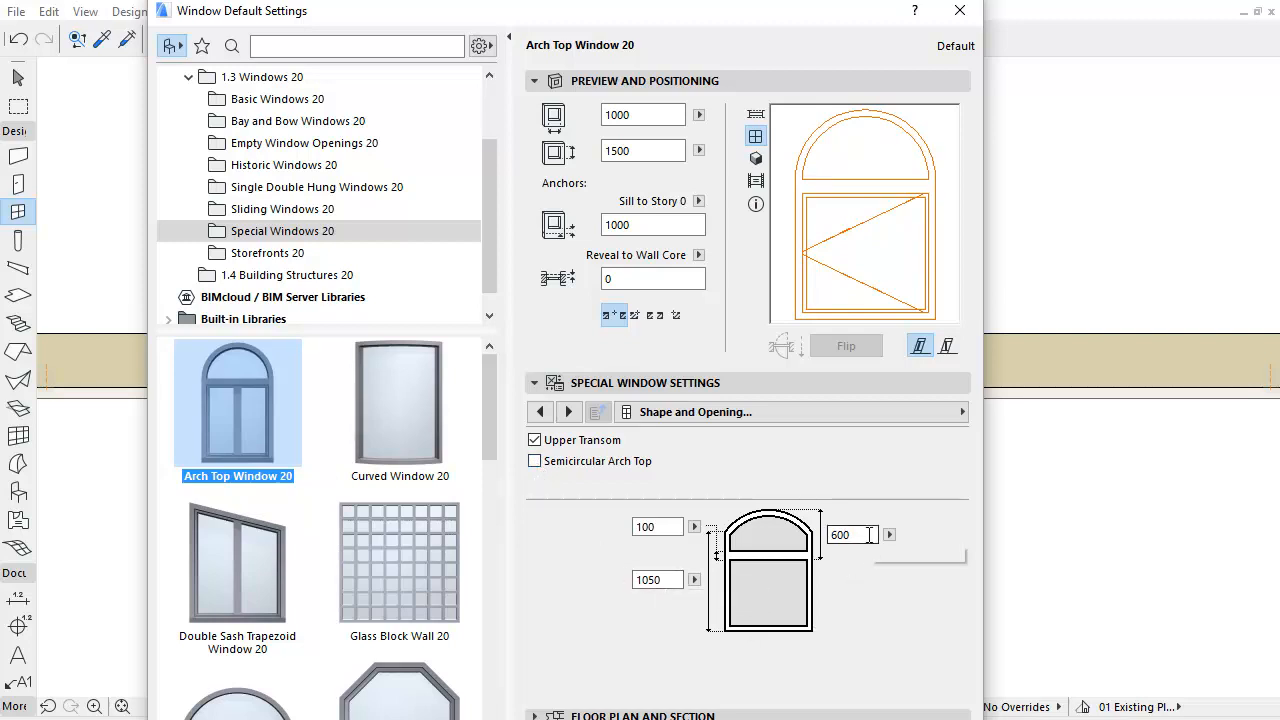
mouse_move(850, 534)
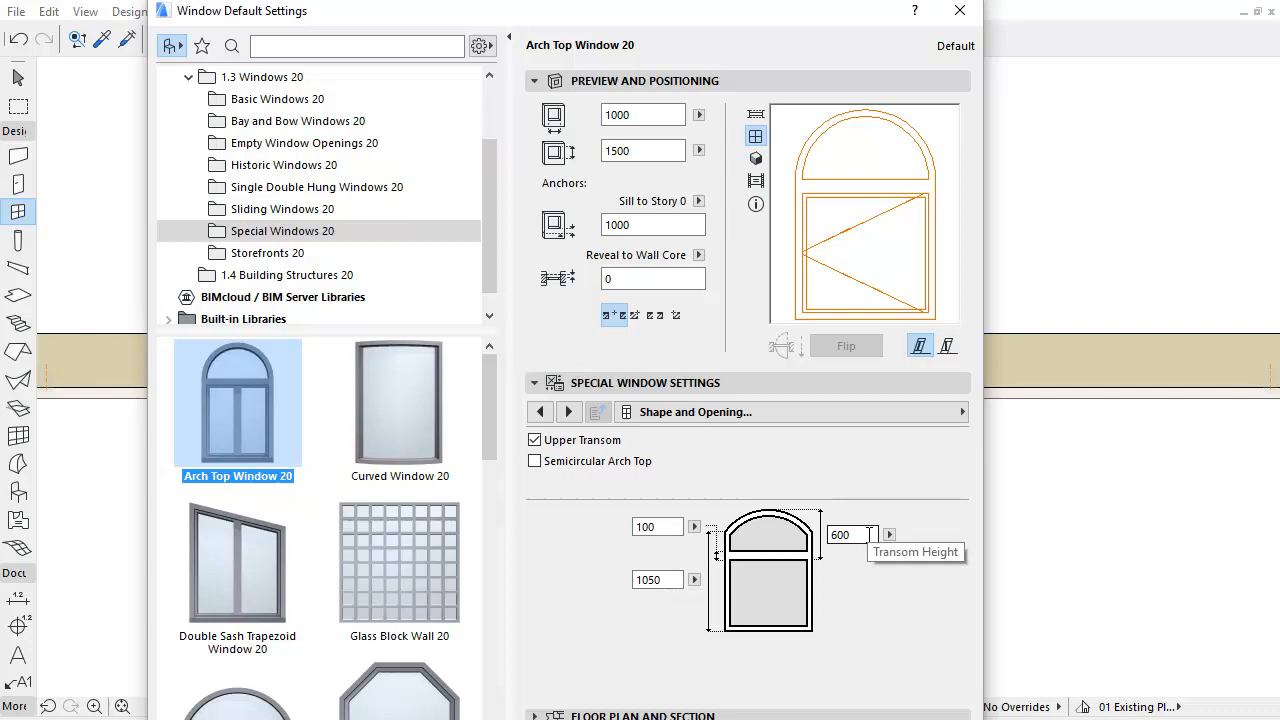